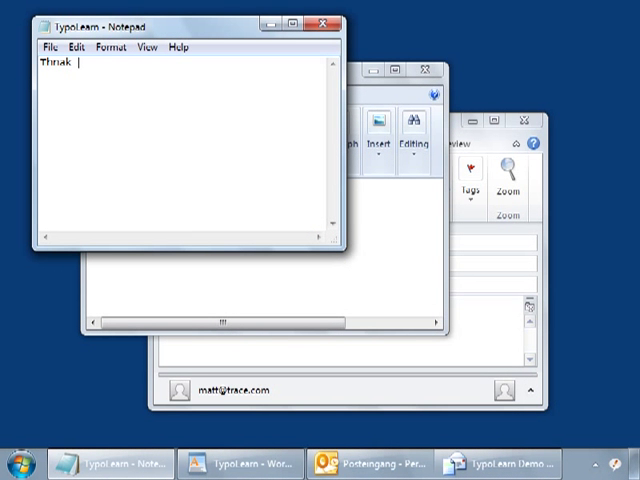
Write 'Thank you' in Notepad, then 'Thnak' corrected to 'Thank you..' in WordPad.
type("Thank you")
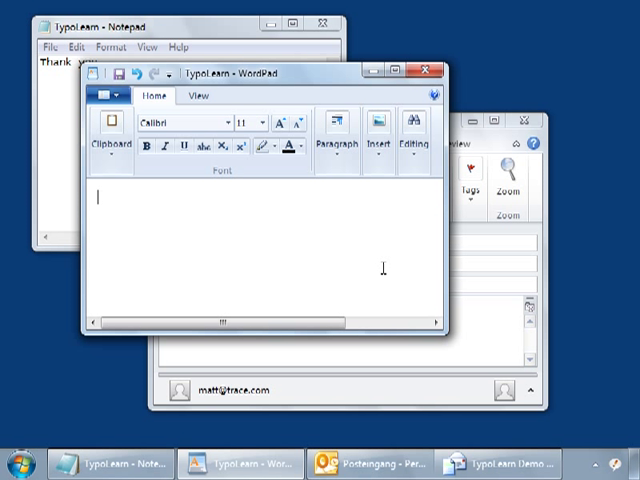
type("Thnak")
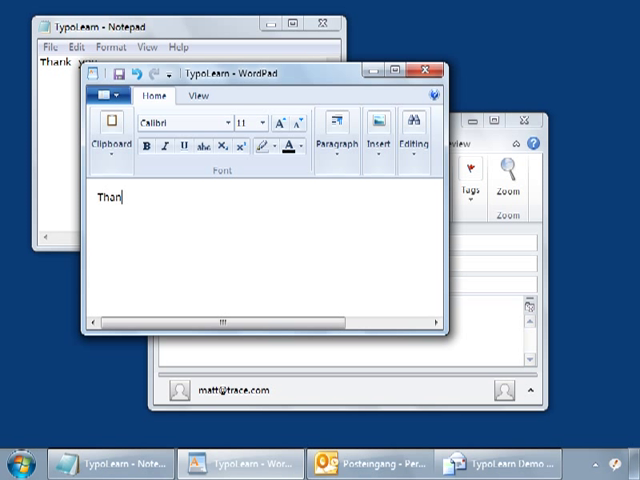
type("k")
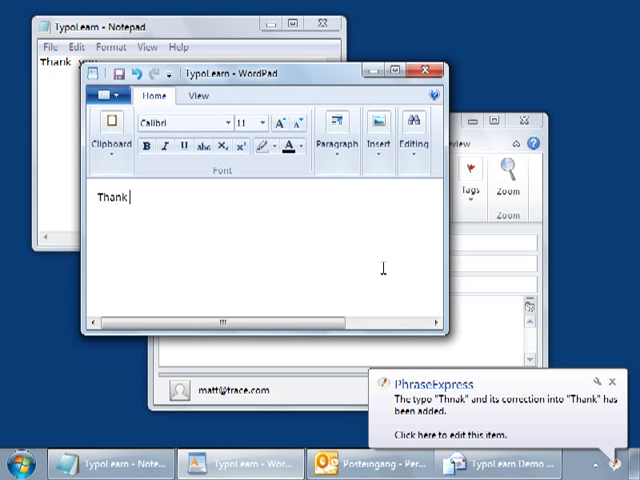
type("you..")
left_click(348, 332)
type("Thnak")
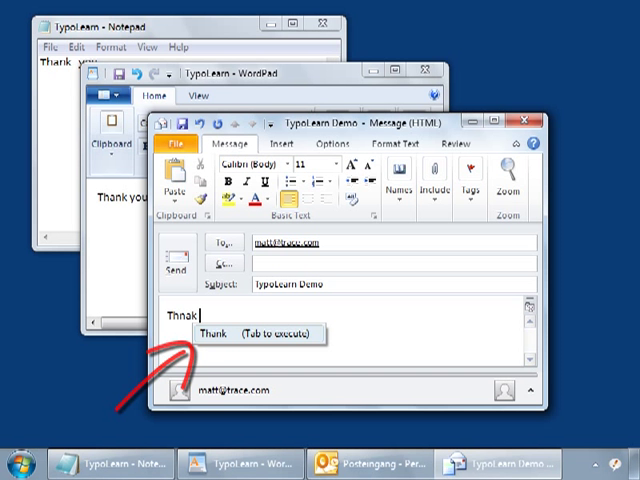
Accept the PhraseExpress tooltip replacing 'Thnak' with 'Thank' in the Outlook body.
key("tab")
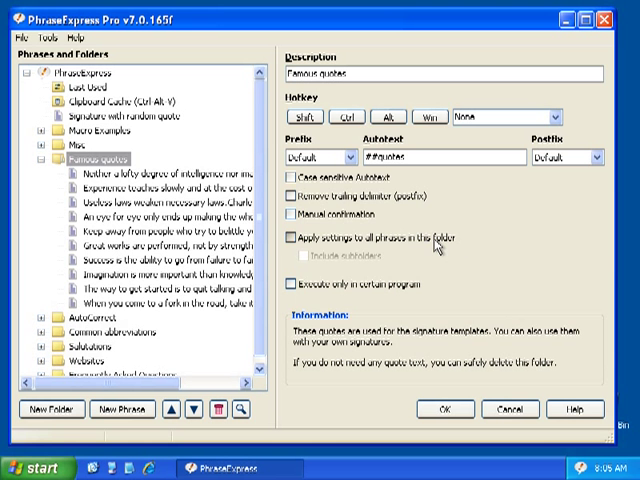
Apply the Famous quotes folder's autotext settings to all its quotes and check one quote.
left_click(292, 238)
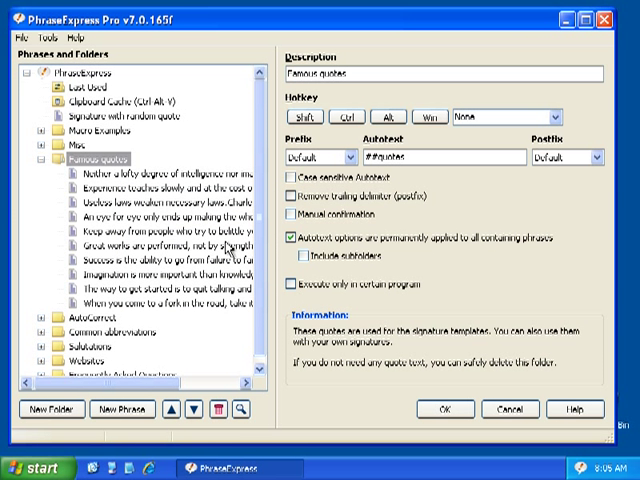
left_click(150, 232)
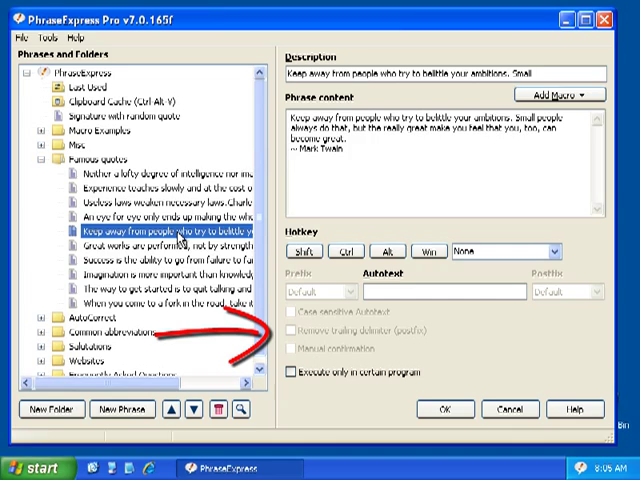
left_click(160, 258)
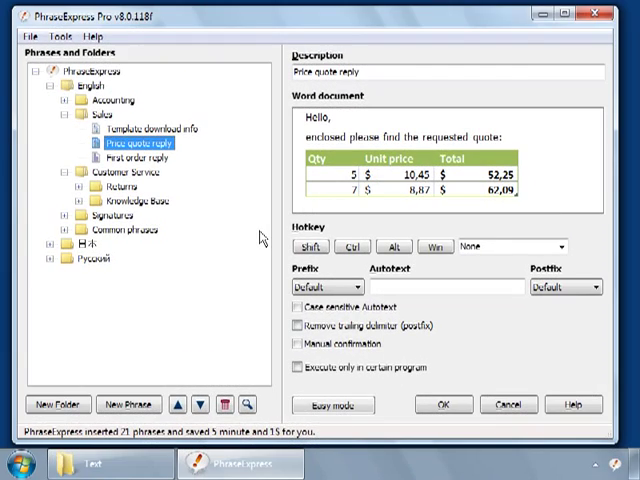
Require manual confirmation for First order reply, Template download info and a third Sales phrase together.
left_click(128, 156)
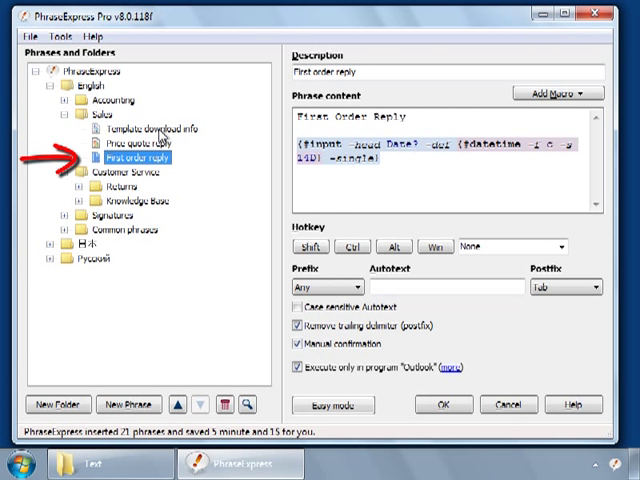
left_click(136, 128)
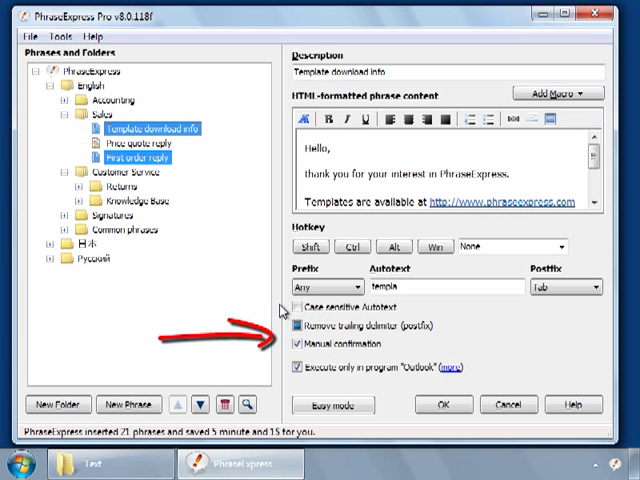
left_click(292, 334)
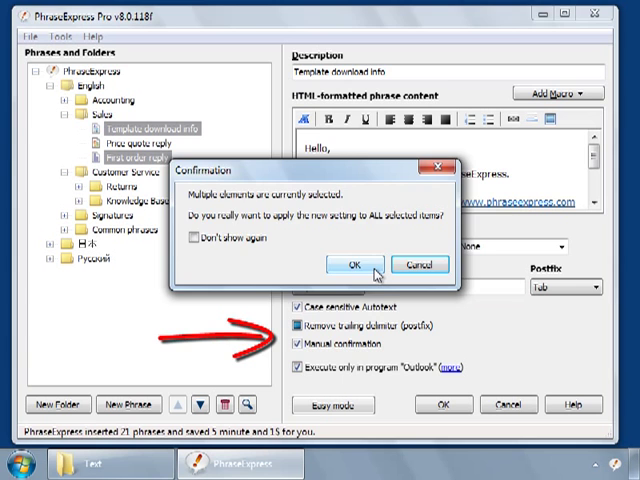
left_click(352, 264)
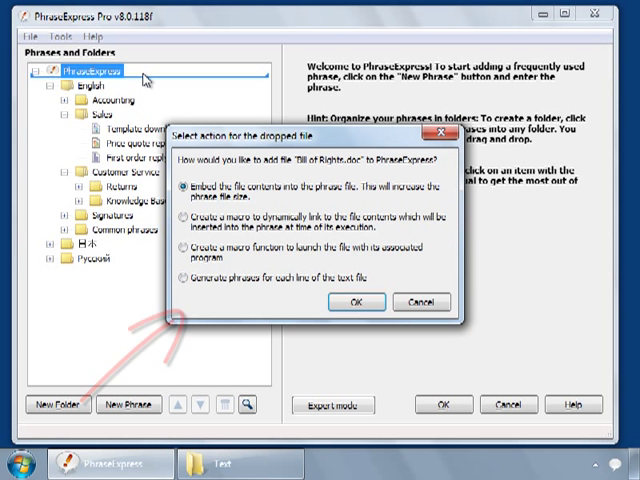
Generate one phrase per line of Abbreviations.txt, keeping the Autotext-Delimiter-Phrase order.
left_click(360, 300)
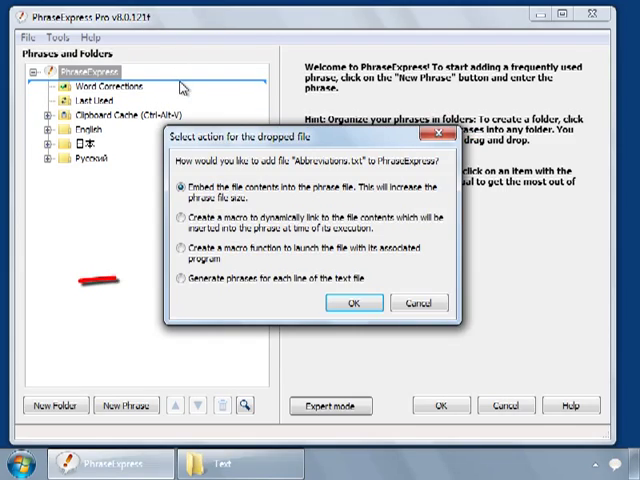
left_click(180, 278)
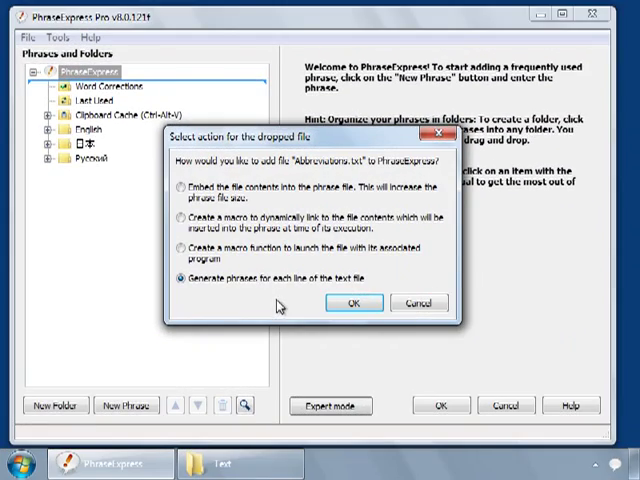
left_click(352, 302)
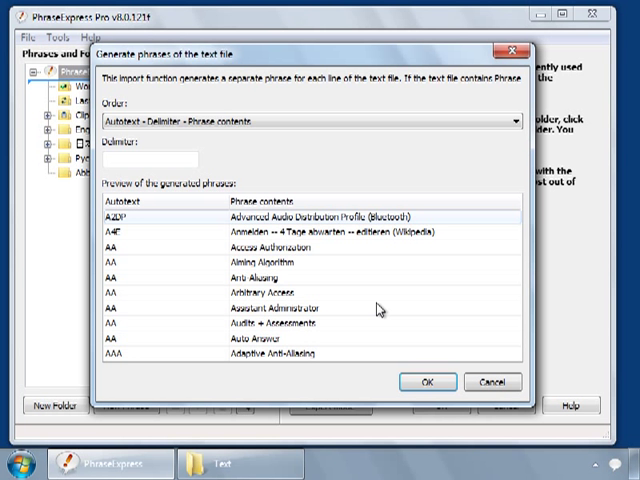
left_click(424, 380)
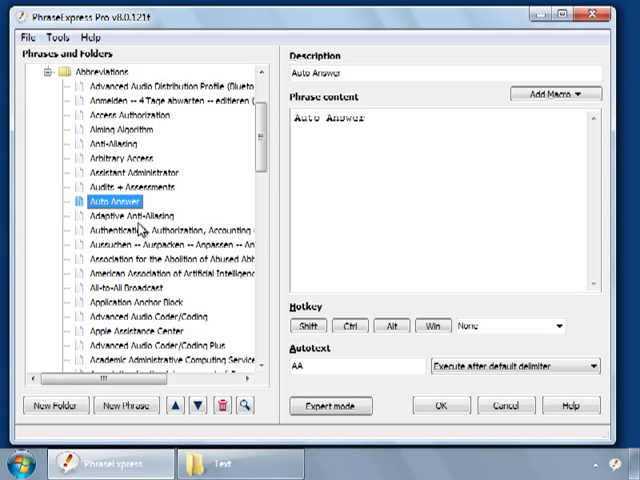
left_click(180, 234)
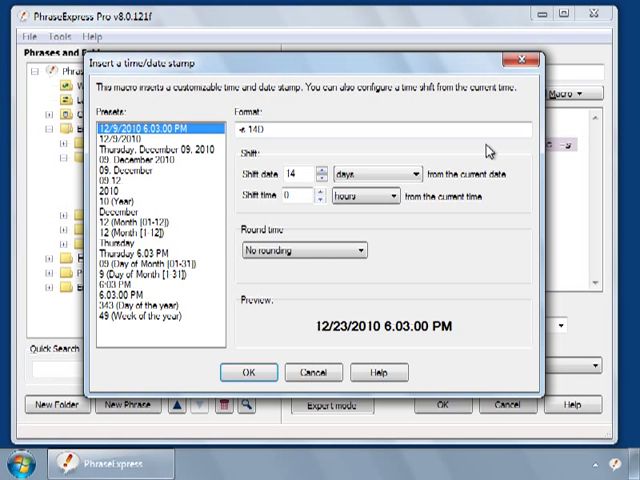
Insert a date stamp shifted 14 days ahead into the First order reply phrase content.
left_click(324, 196)
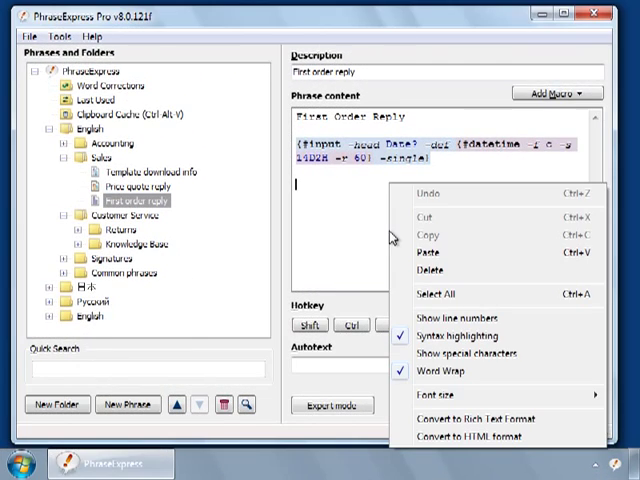
left_click(446, 318)
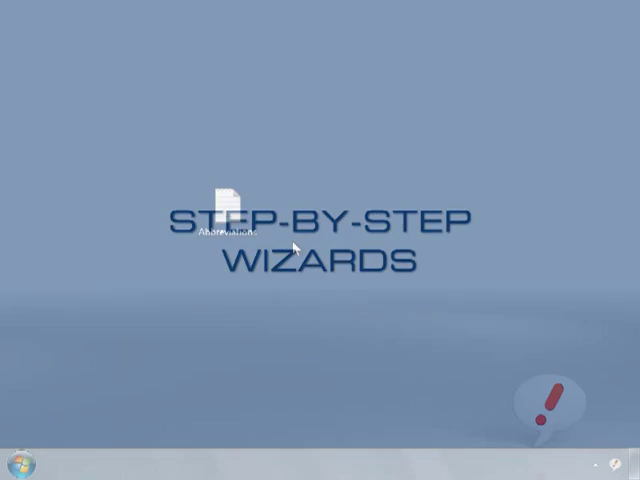
Save the desktop Abbreviations.txt file's contents as a new phrase and edit it.
right_click(212, 212)
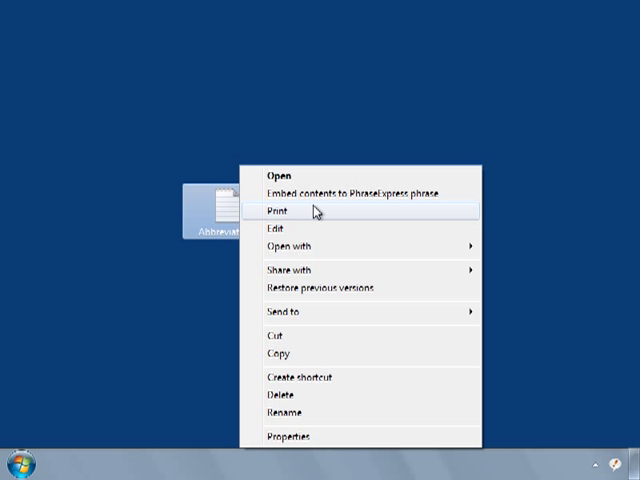
left_click(350, 194)
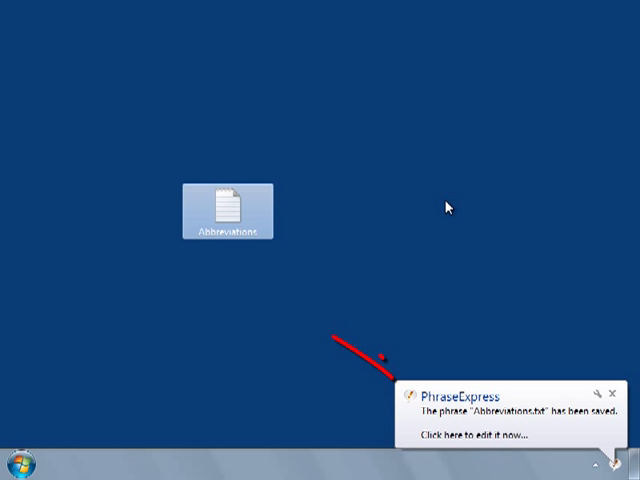
mouse_move(546, 444)
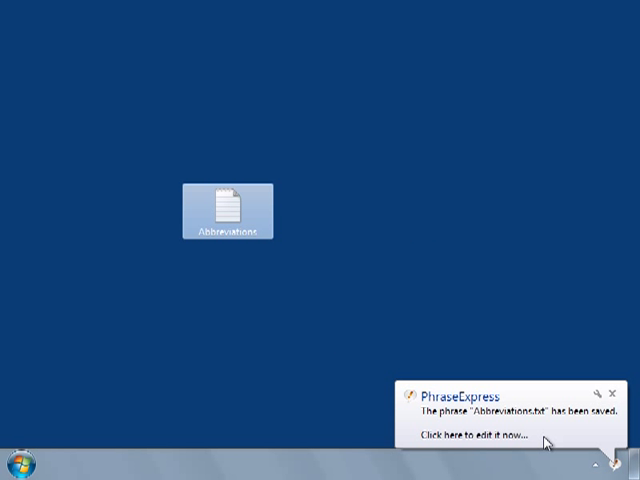
left_click(484, 434)
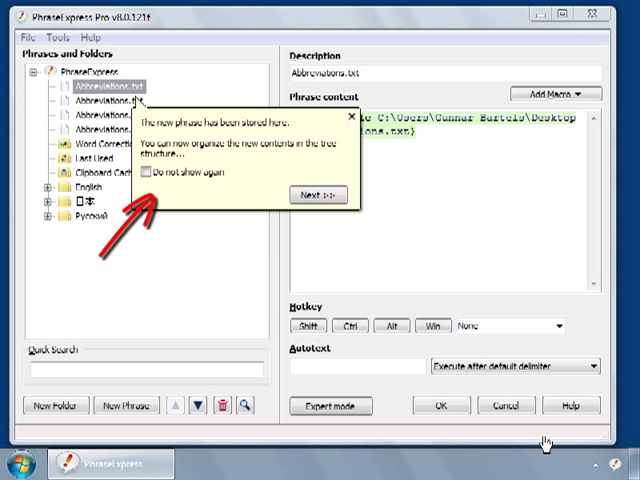
Advance through and close the step-by-step guidance tips on the new phrase.
left_click(316, 196)
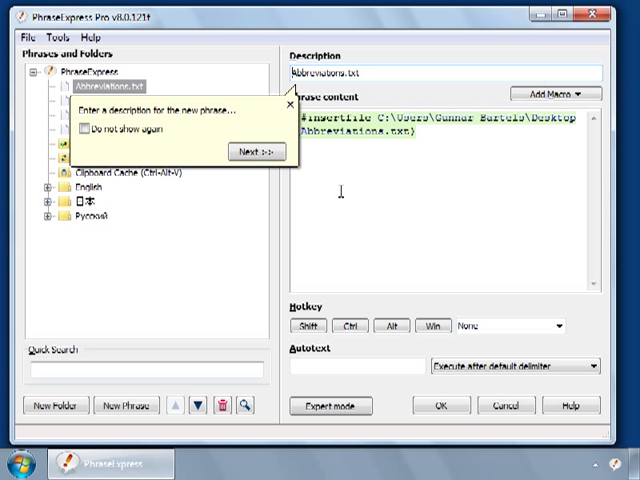
left_click(248, 152)
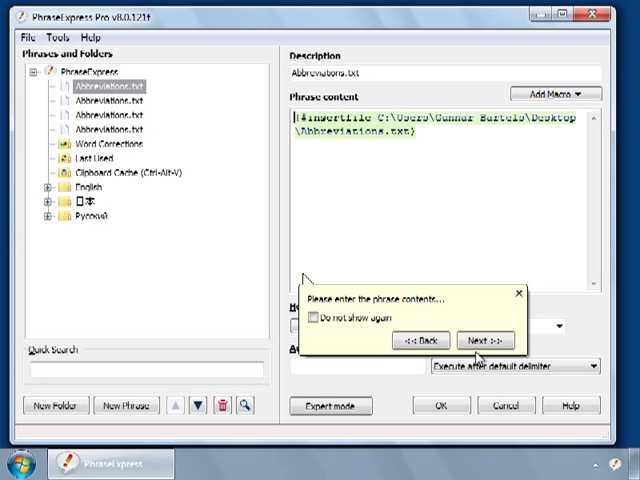
left_click(476, 340)
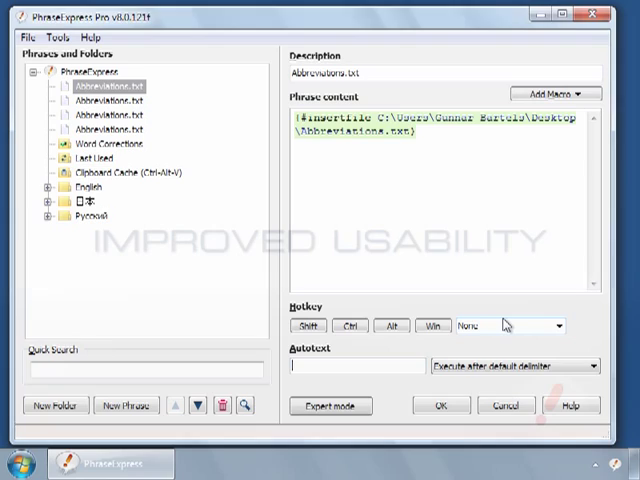
right_click(130, 116)
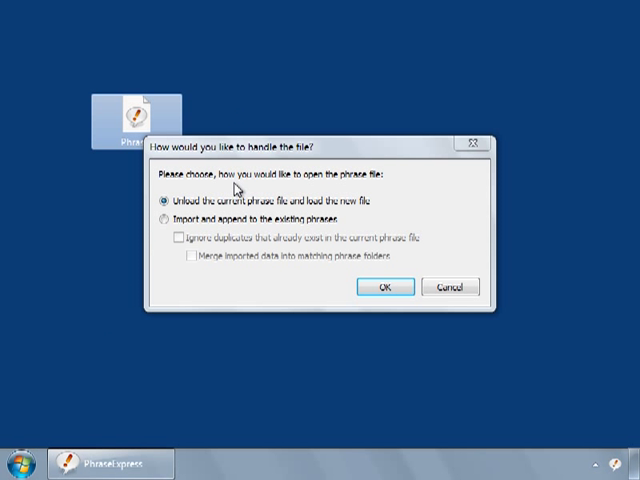
Import and append the phrase file into the existing phrases, ignoring duplicates.
left_click(166, 218)
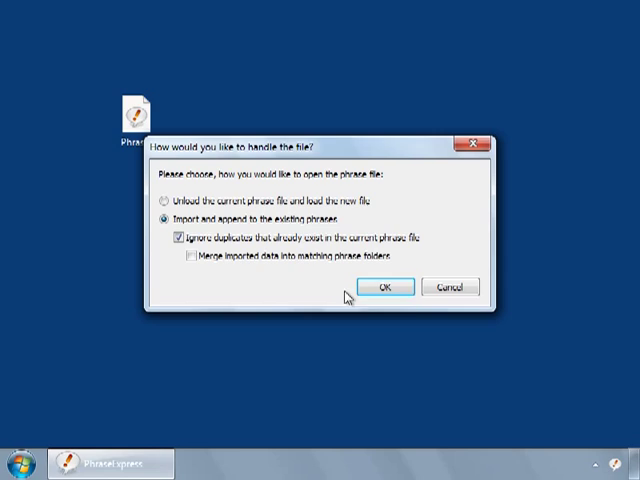
left_click(384, 288)
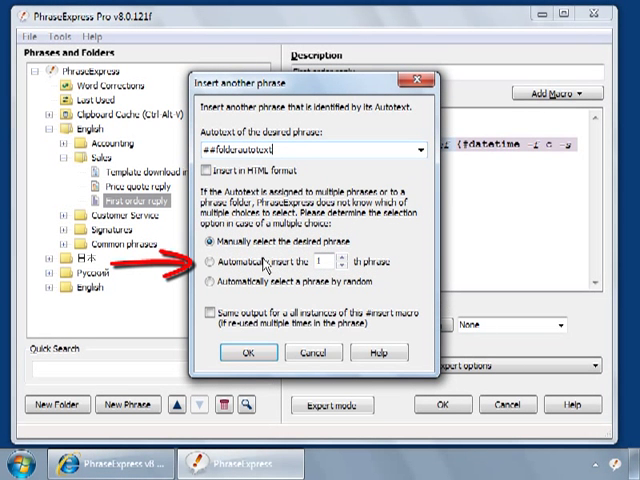
Set the insert-another-phrase macro to automatically insert the first match.
left_click(212, 262)
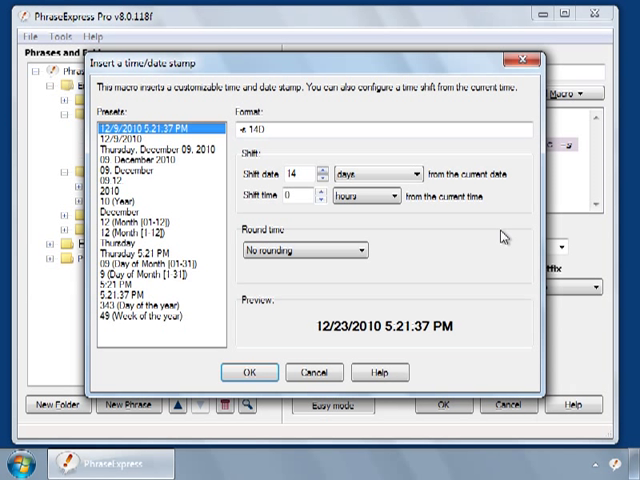
Shift the date stamp by 14 work days (Mo-Fr) and choose a Round time option.
left_click(408, 168)
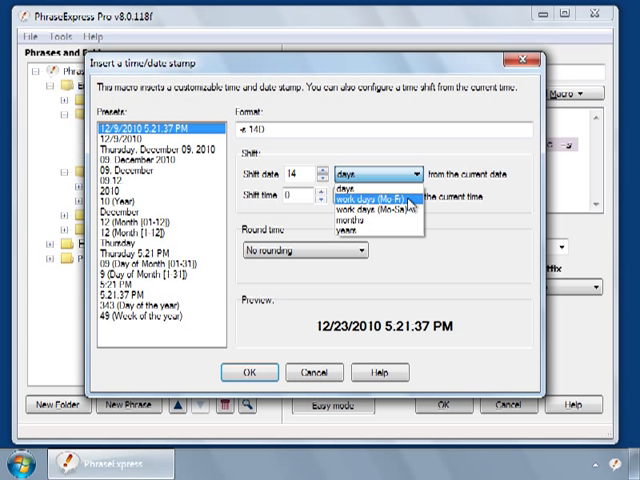
left_click(376, 204)
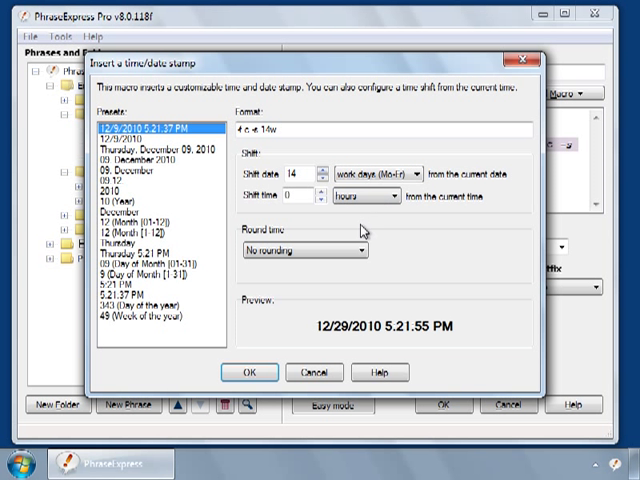
left_click(358, 252)
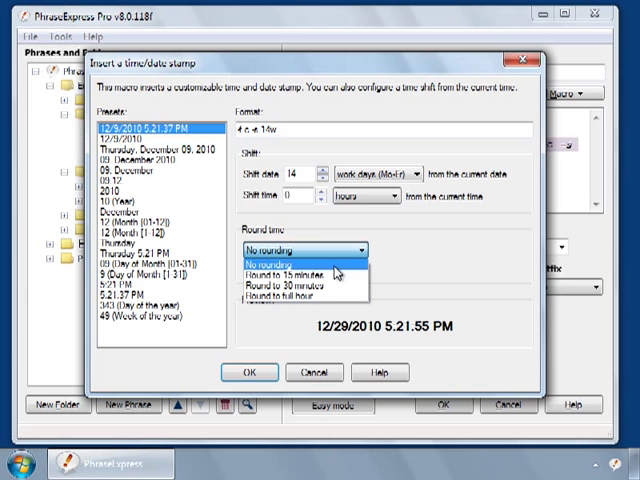
left_click(300, 276)
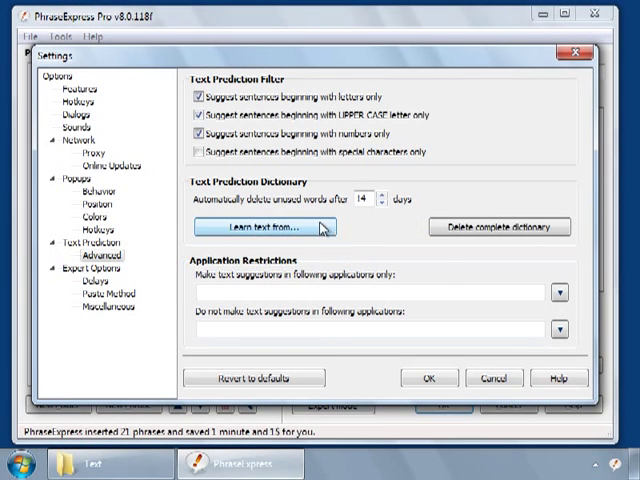
Train text prediction from MS Word files and accept the imported sentence list.
left_click(264, 228)
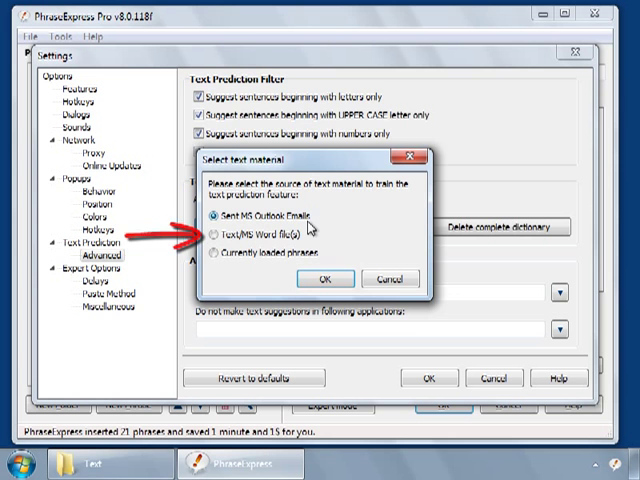
left_click(214, 244)
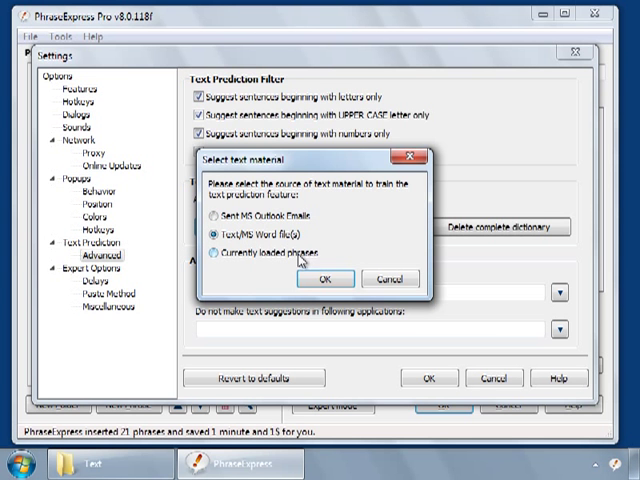
left_click(324, 278)
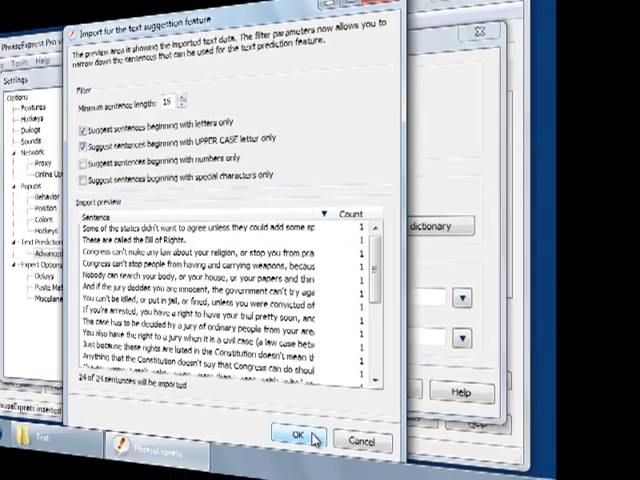
left_click(288, 440)
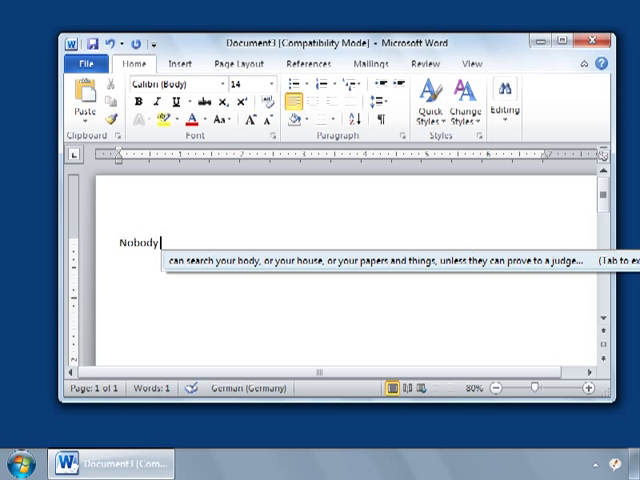
Accept a suggested sentence completion about typing speed while writing in Word.
key("Return")
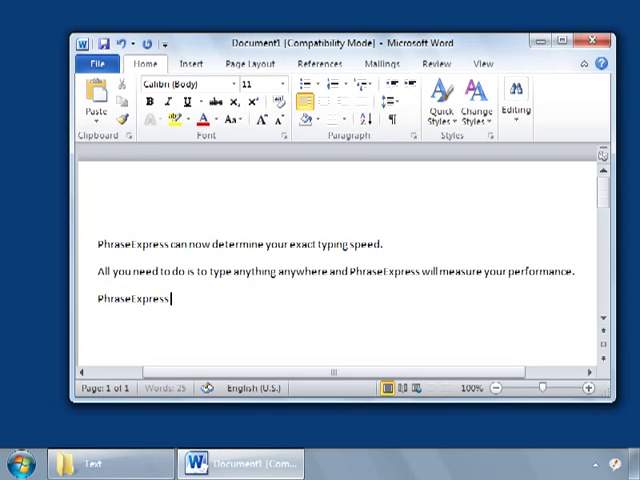
Write 'will calculate an exact average of your typing speed.' after 'PhraseExpress' in the third paragraph.
type("will")
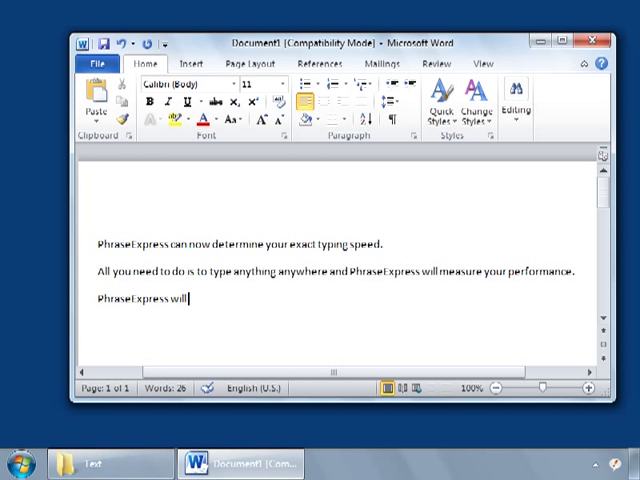
type("calculate an")
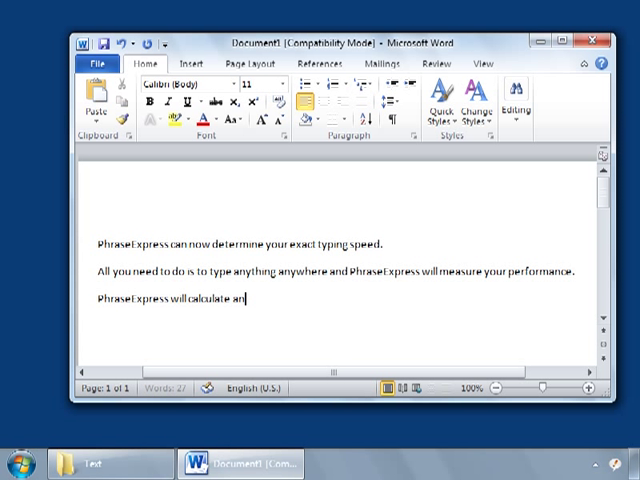
type("exact a")
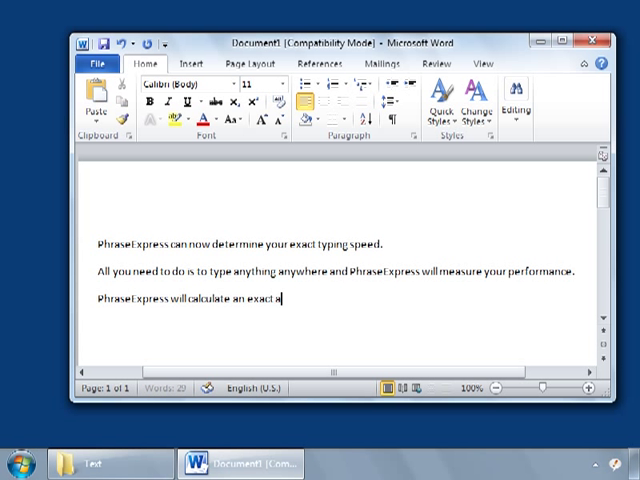
type("verage of your")
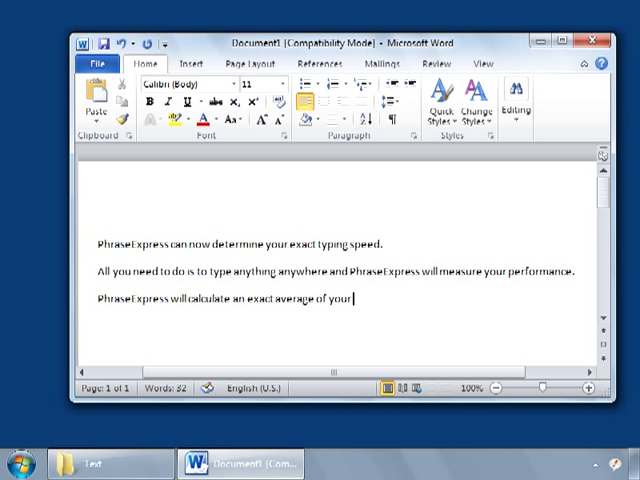
type("typing speed.")
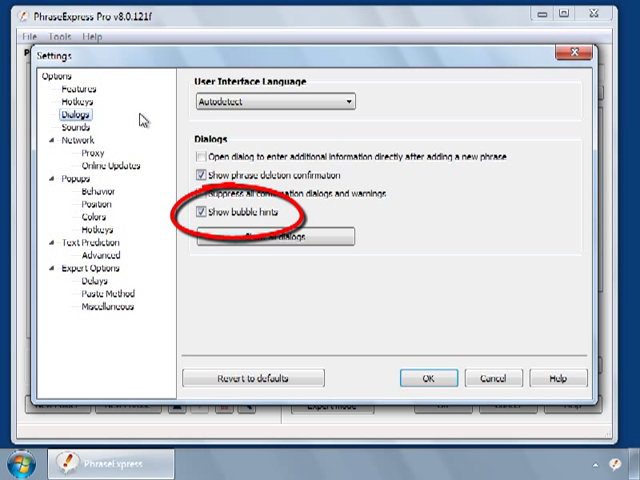
Visit the Sounds, Network > Proxy and Popups > Behavior pages, ending on Text Prediction > Advanced.
left_click(72, 128)
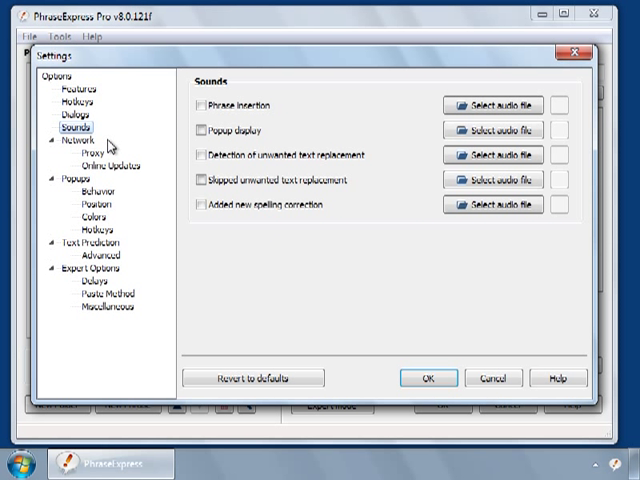
left_click(88, 148)
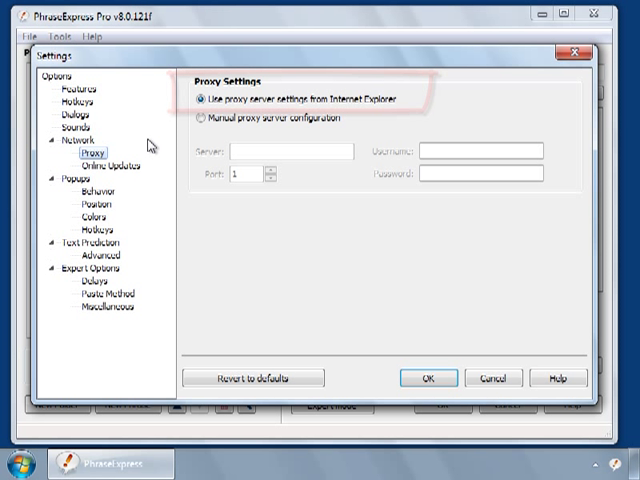
left_click(86, 188)
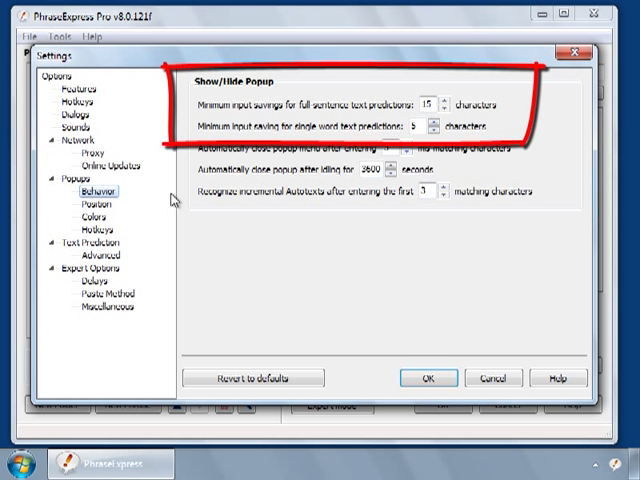
mouse_move(168, 202)
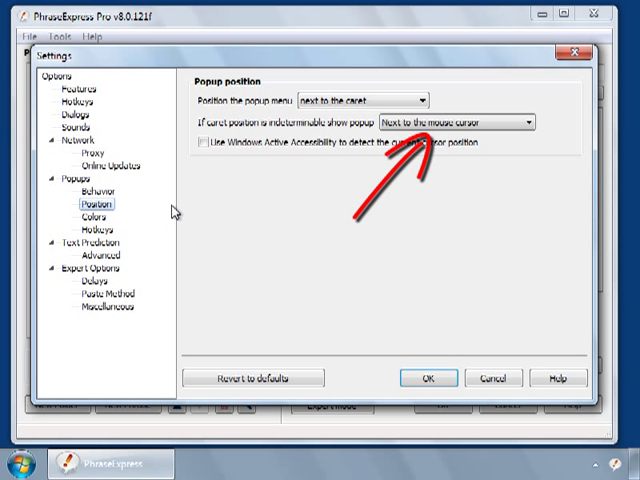
left_click(104, 254)
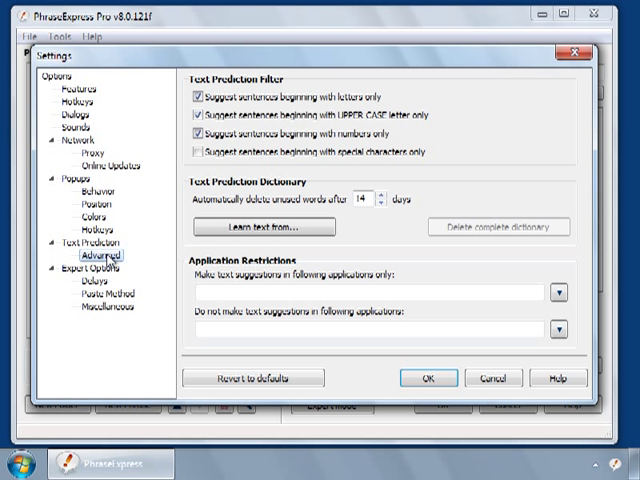